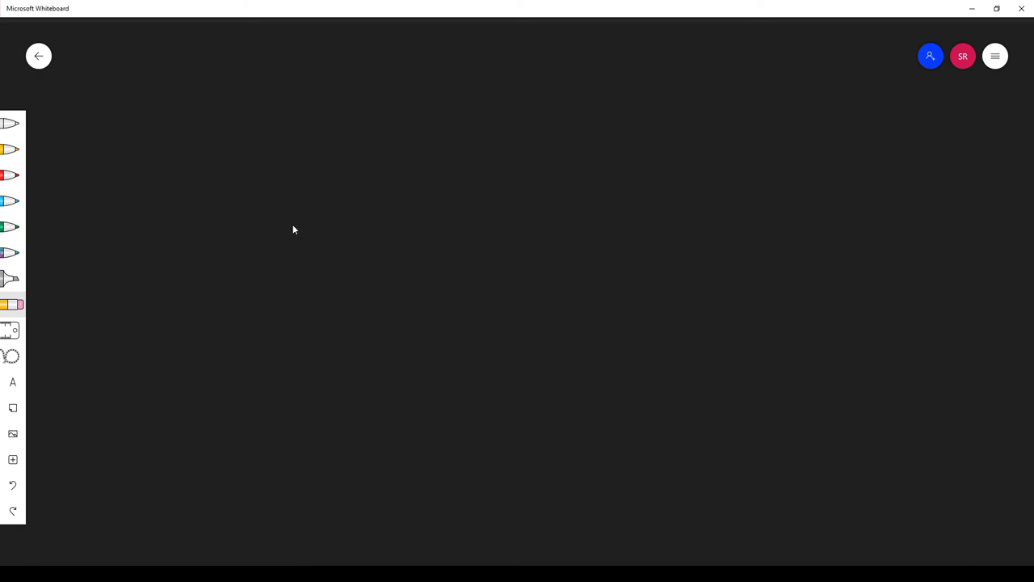
mouse_move(282, 227)
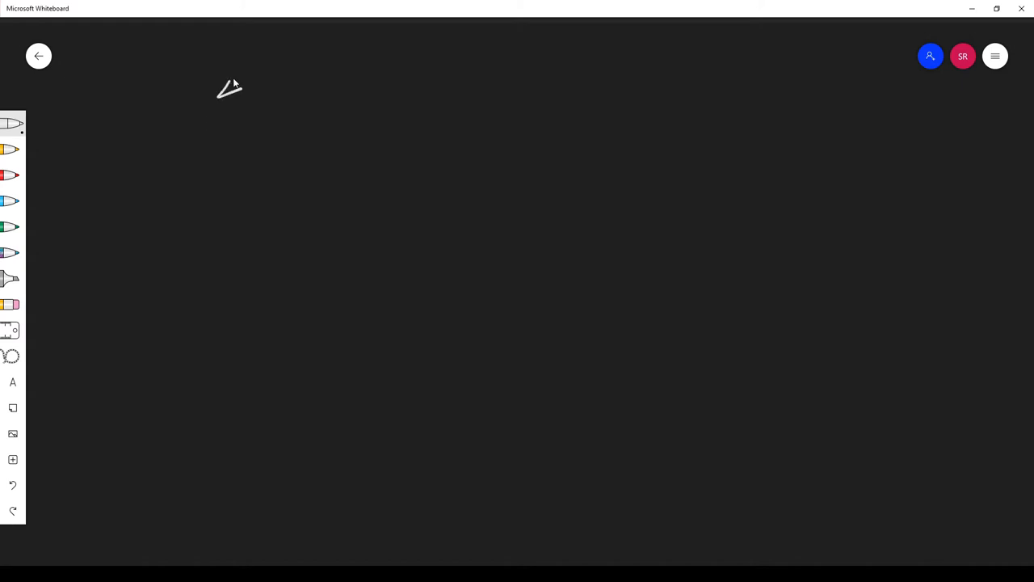
- Handwrite 4/4 and four beat notes, with accents on beats one and three
drag(218, 81, 239, 161)
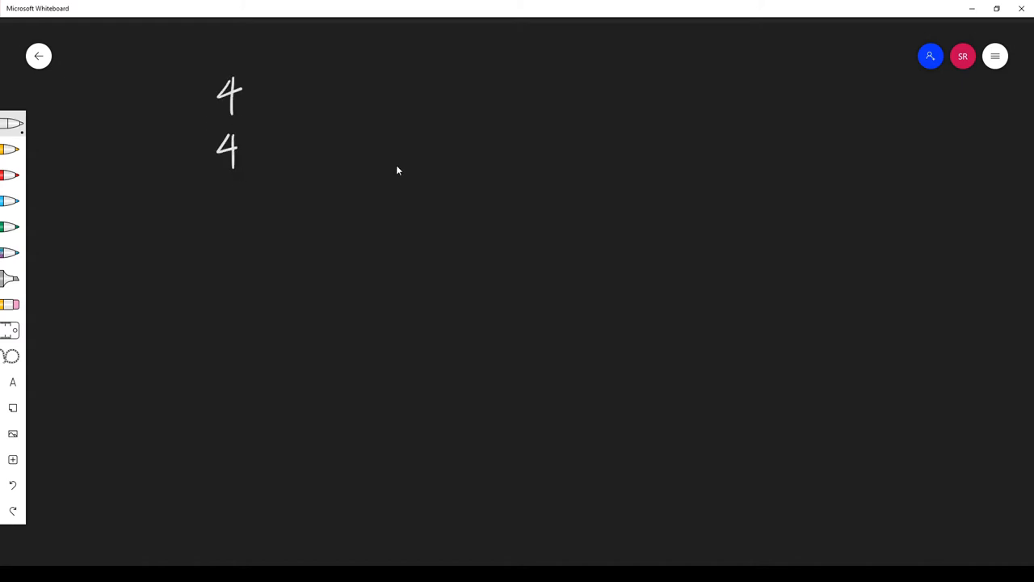
mouse_move(329, 160)
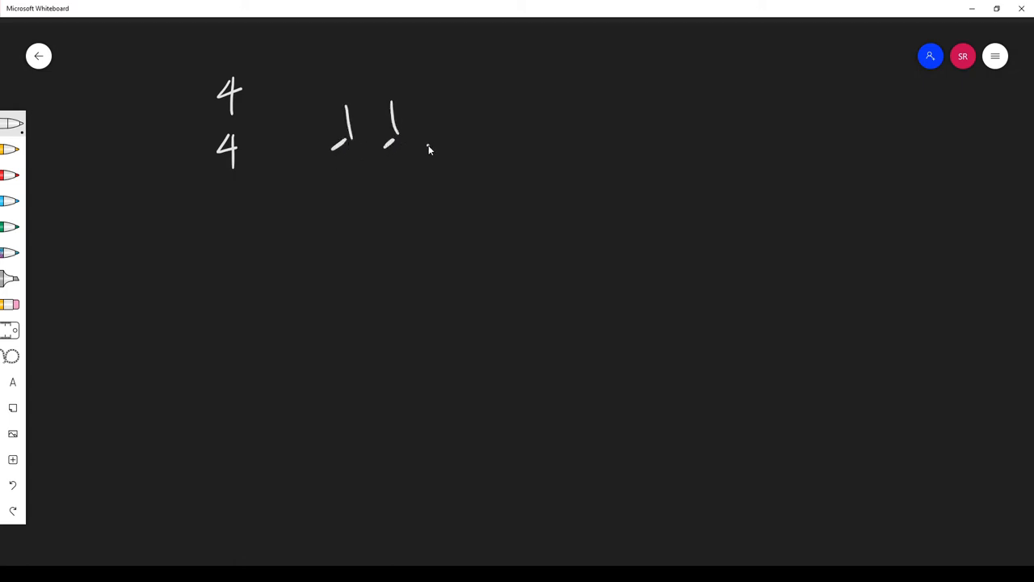
drag(428, 105, 484, 150)
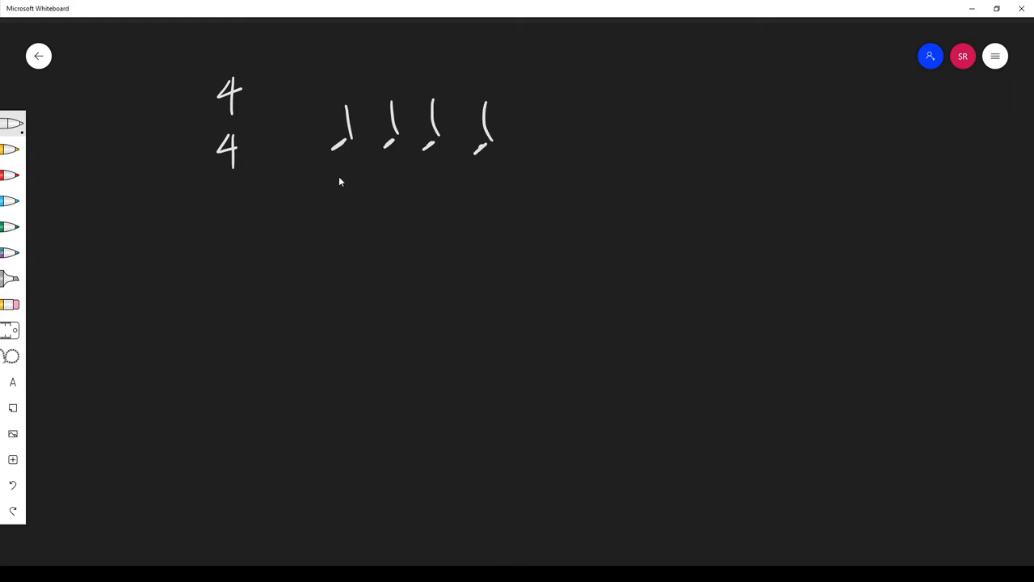
mouse_move(340, 75)
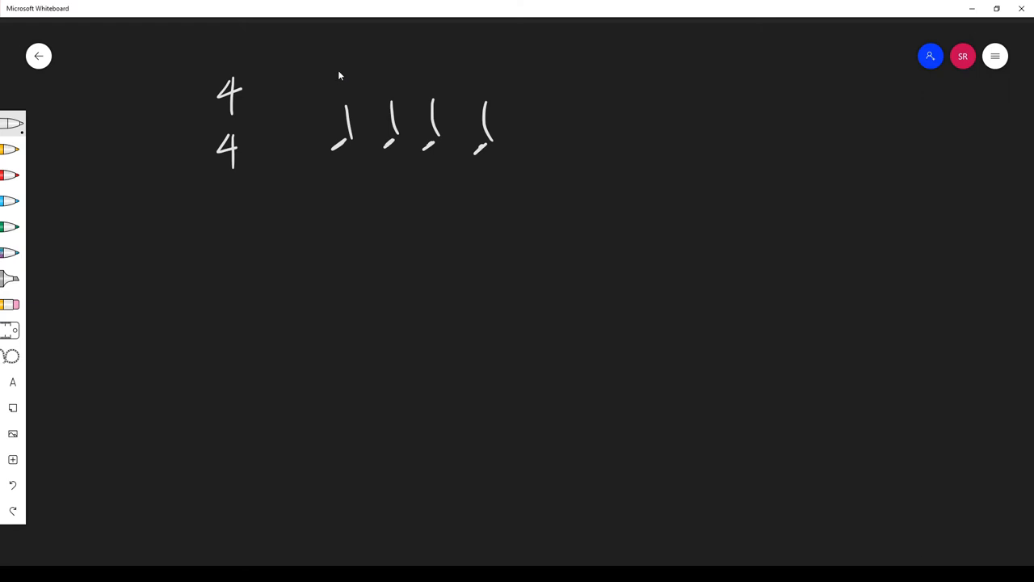
drag(331, 80, 348, 83)
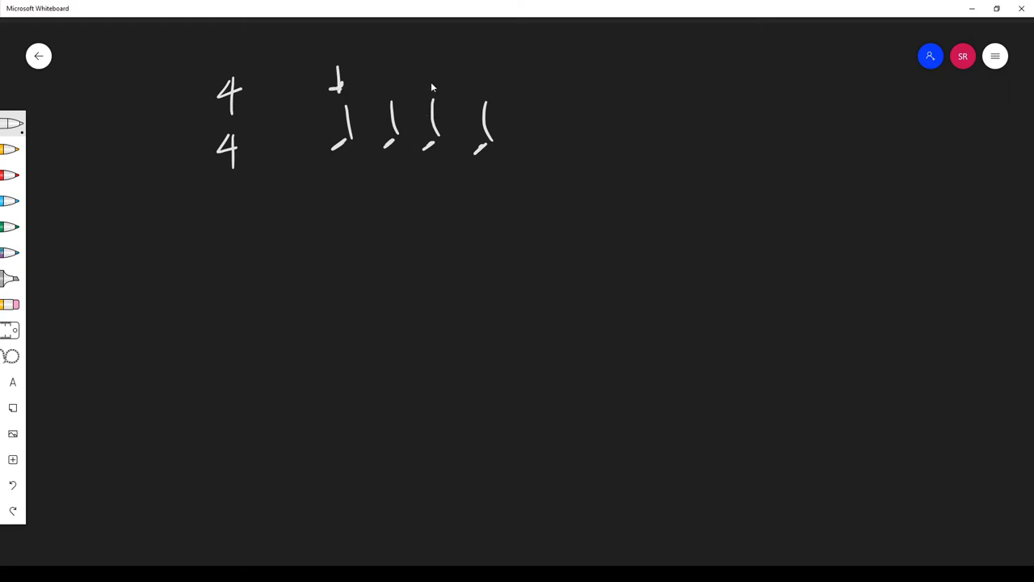
drag(424, 79, 441, 79)
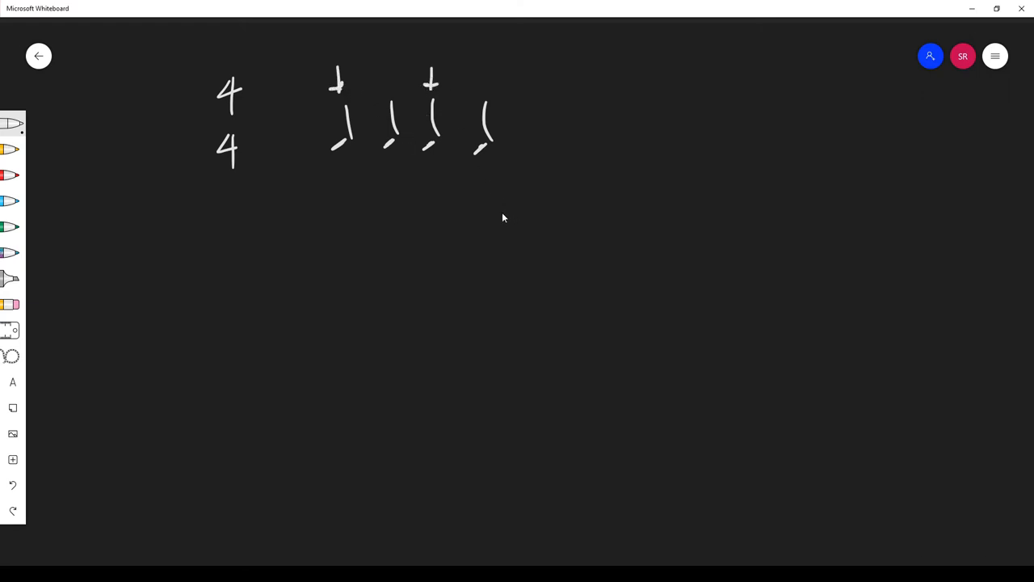
mouse_move(391, 83)
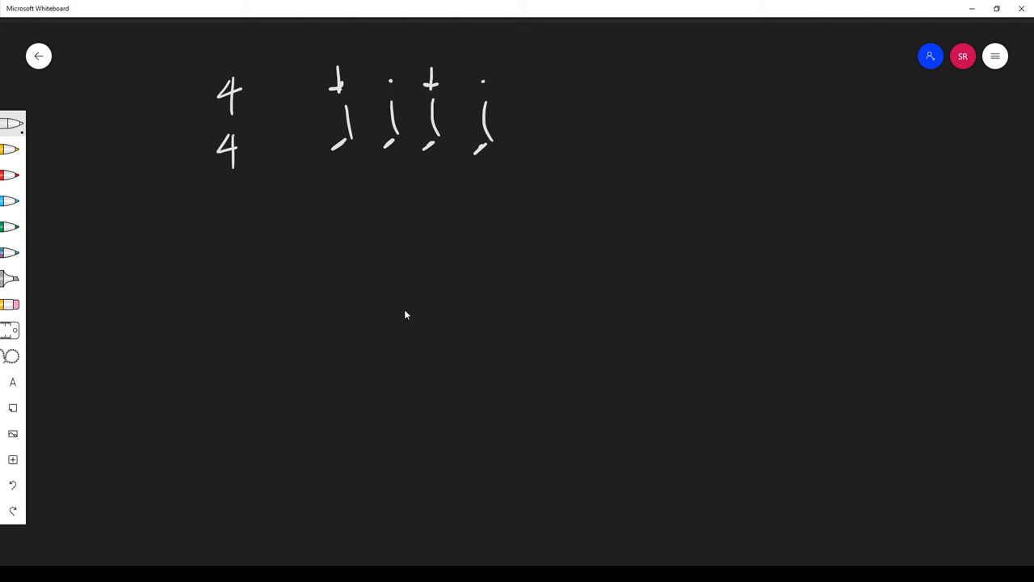
mouse_move(342, 178)
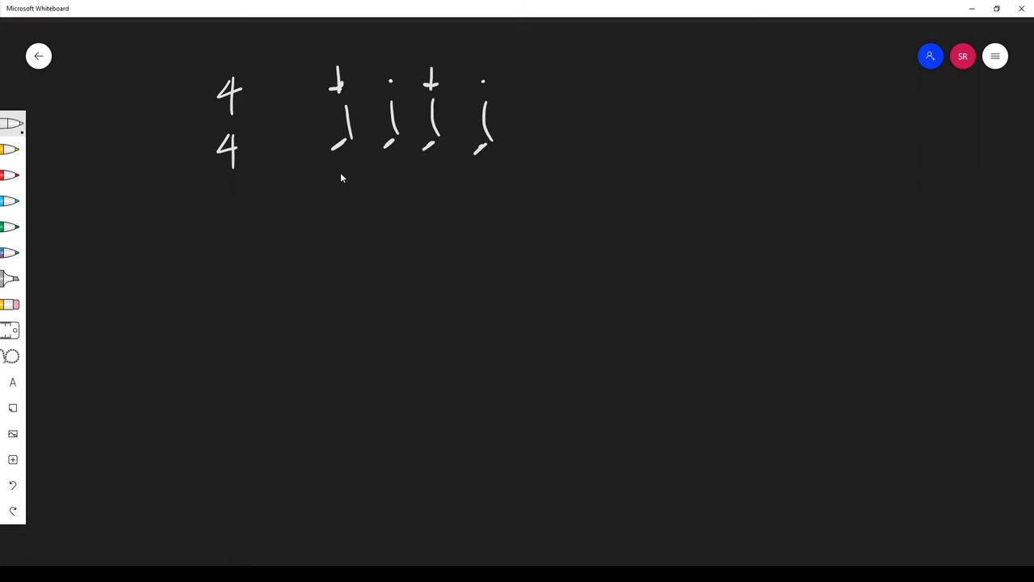
- Draw brackets beneath the 4/4 notes, pairing beats one-two and three-four
drag(339, 169, 481, 177)
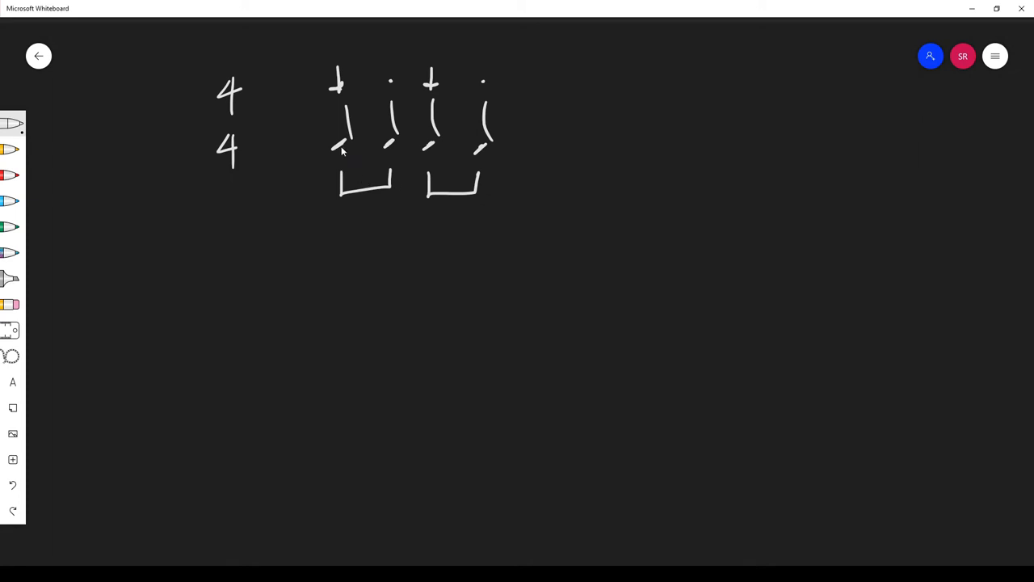
mouse_move(486, 155)
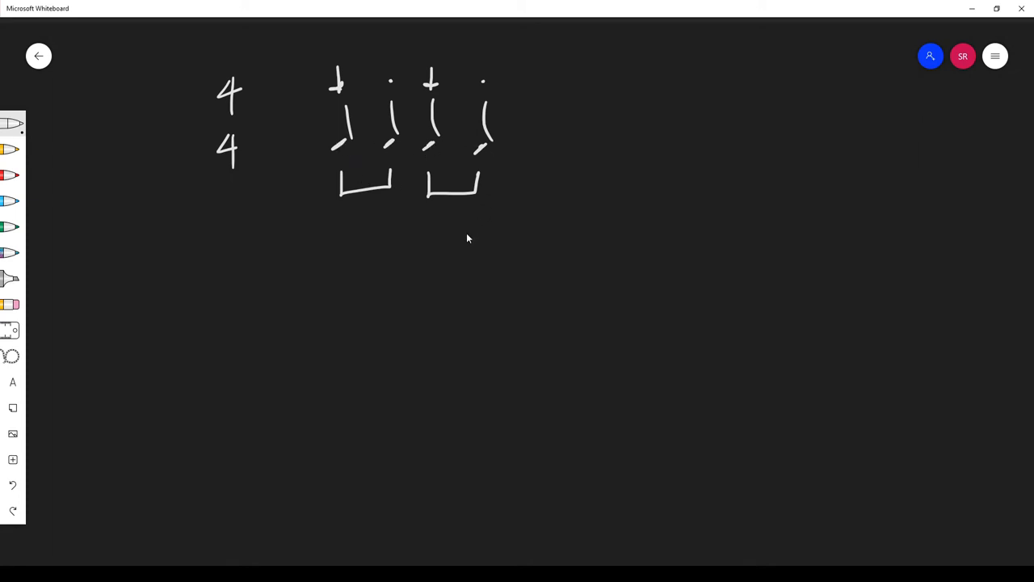
mouse_move(370, 190)
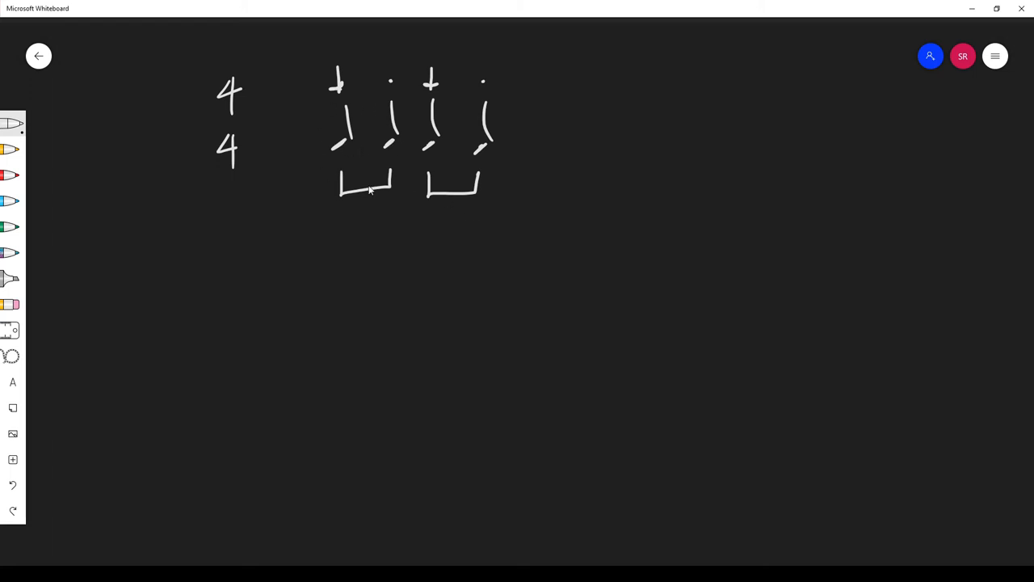
mouse_move(237, 301)
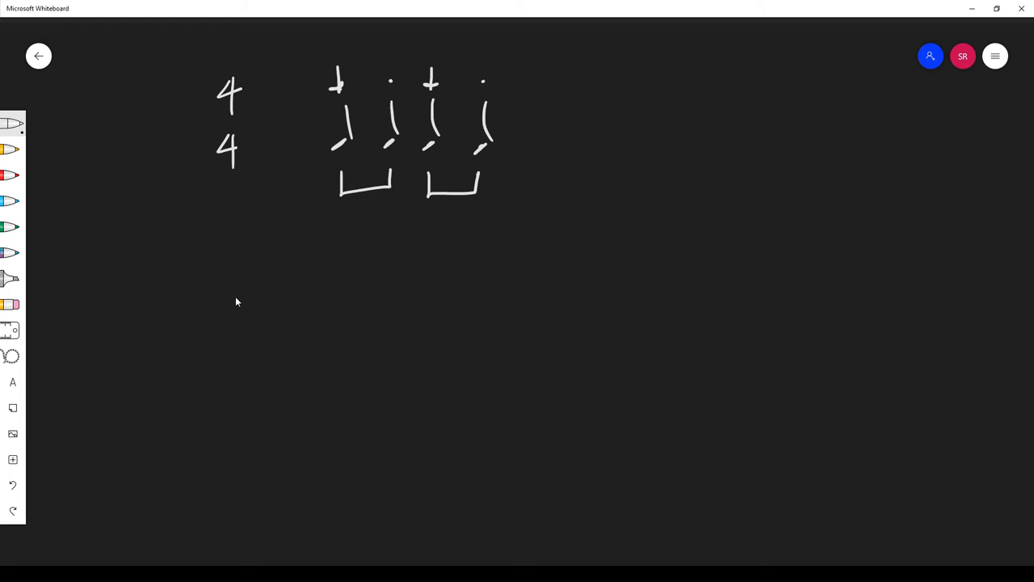
mouse_move(226, 296)
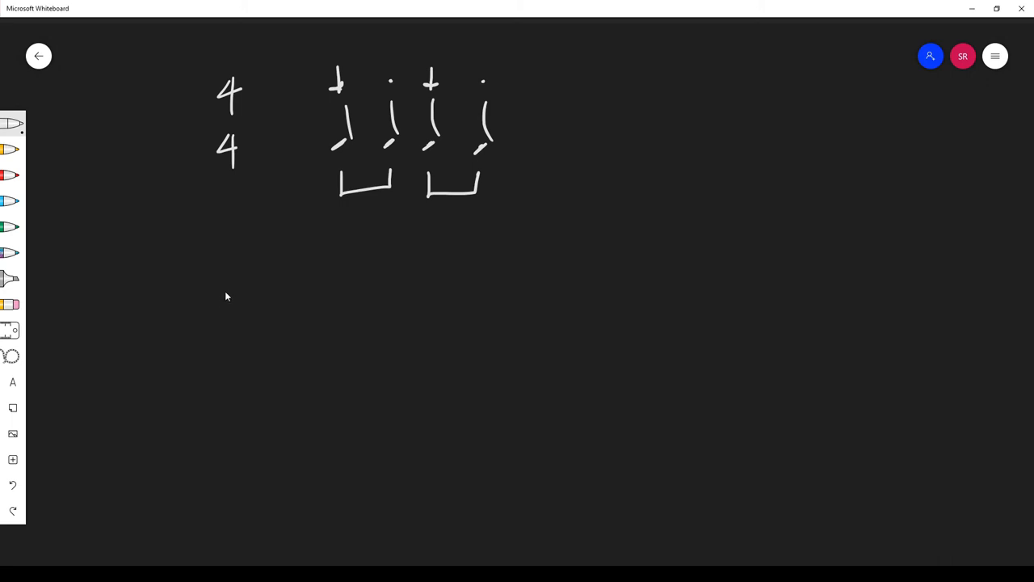
- Write 6/8 with six beamed eighth notes in threes, accents and dots above
drag(226, 270, 250, 348)
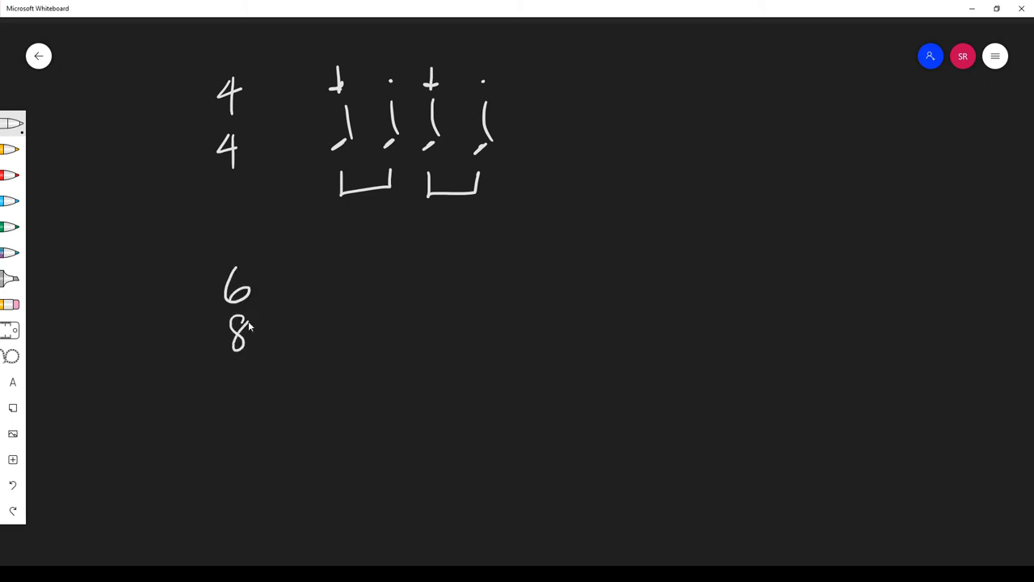
mouse_move(334, 309)
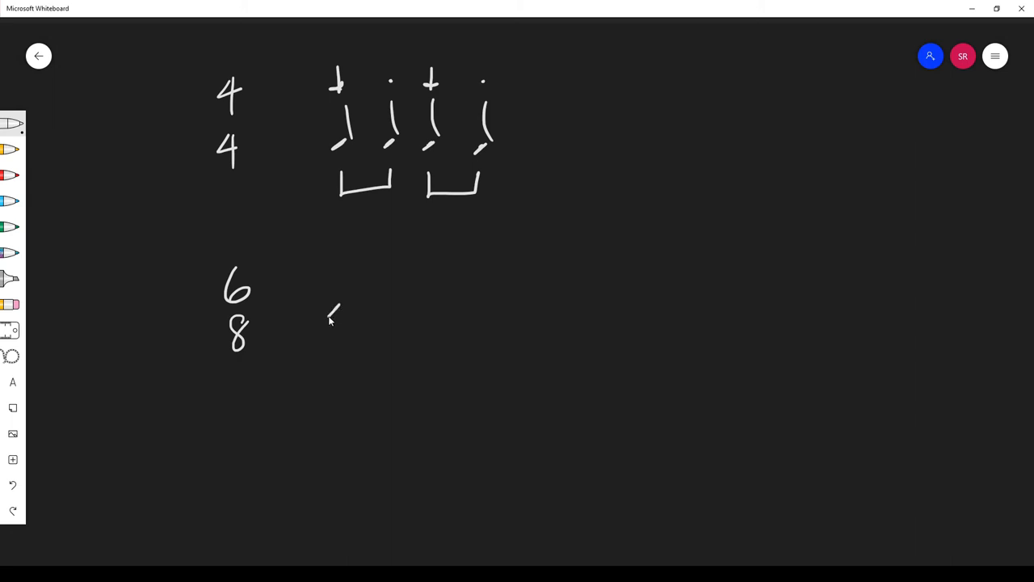
drag(339, 315, 396, 307)
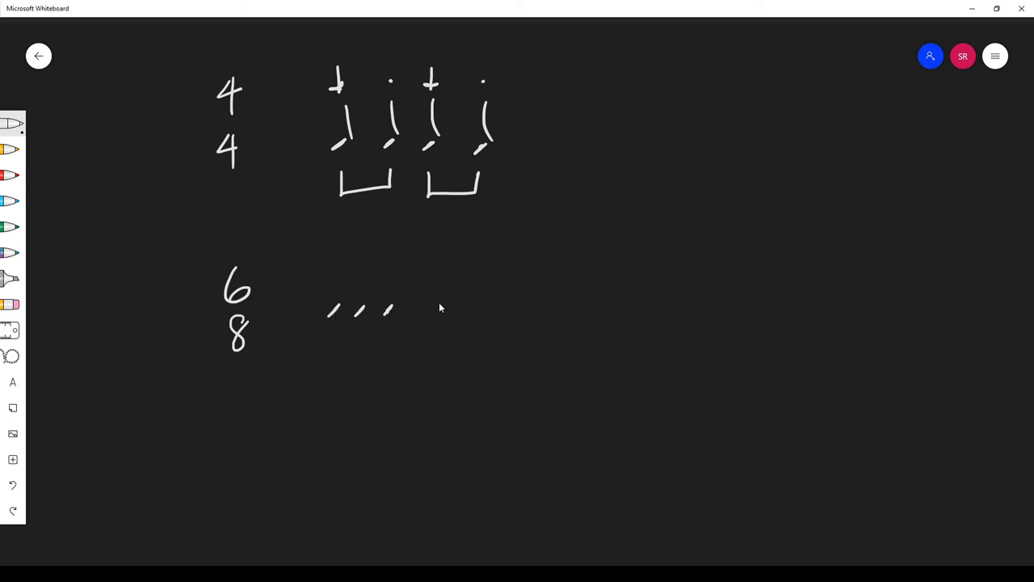
drag(412, 315, 460, 303)
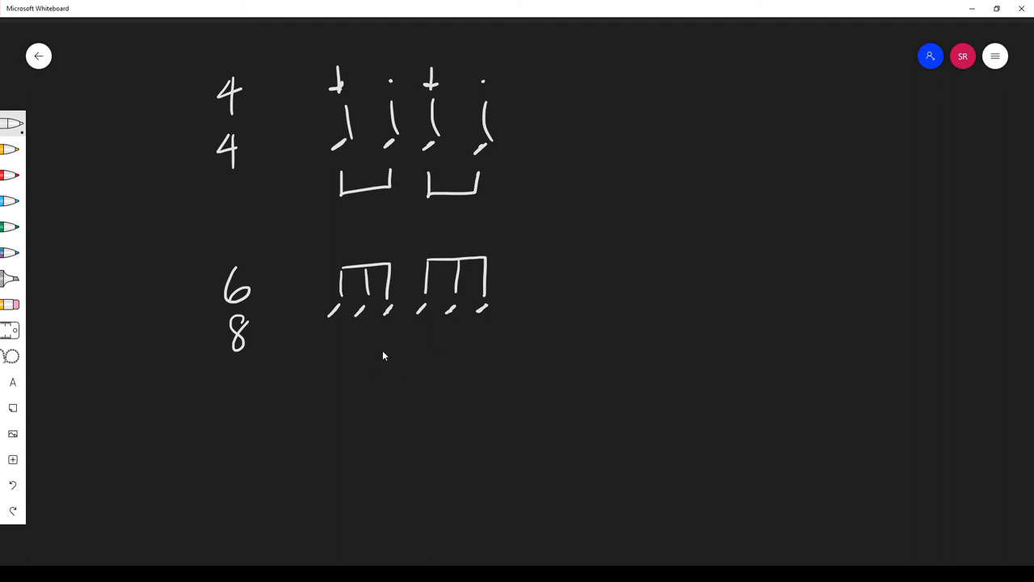
drag(339, 243, 341, 266)
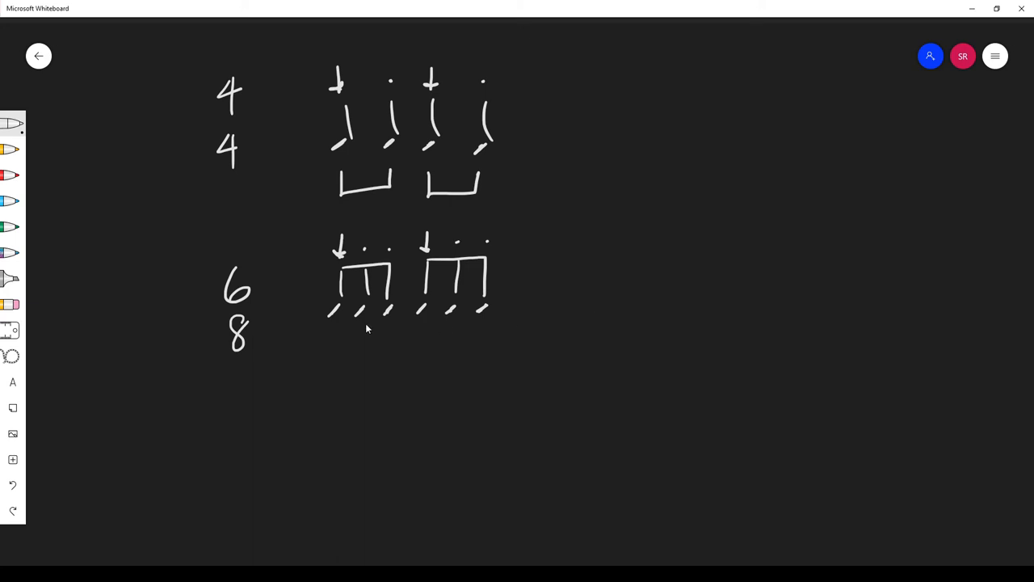
drag(332, 331, 387, 348)
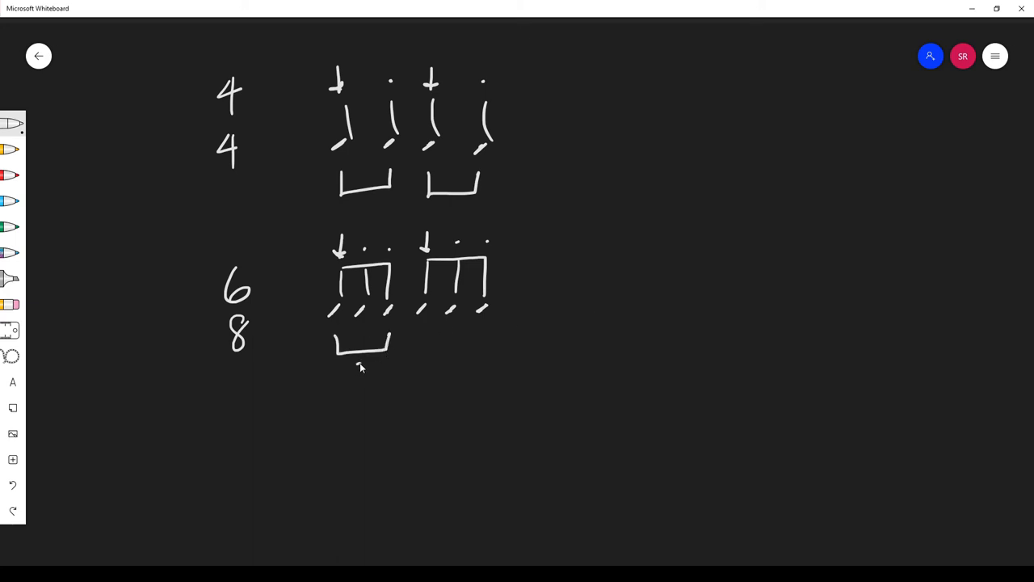
drag(363, 367, 372, 368)
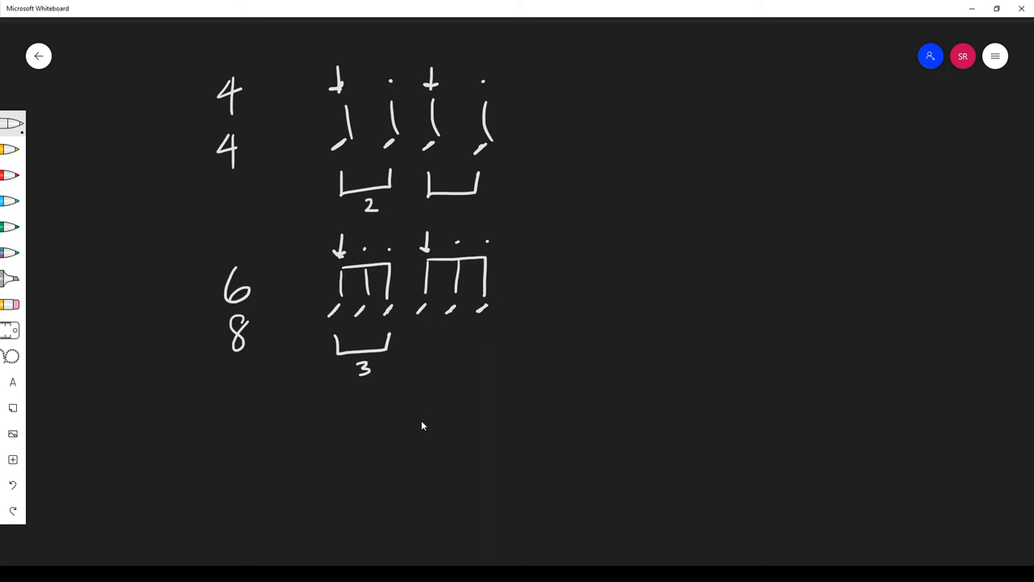
mouse_move(283, 319)
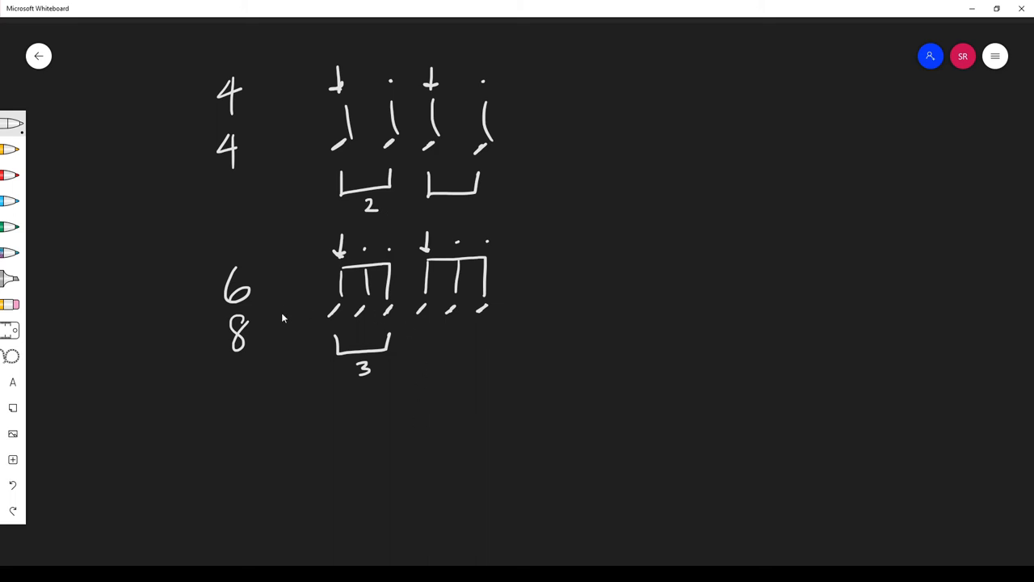
mouse_move(261, 307)
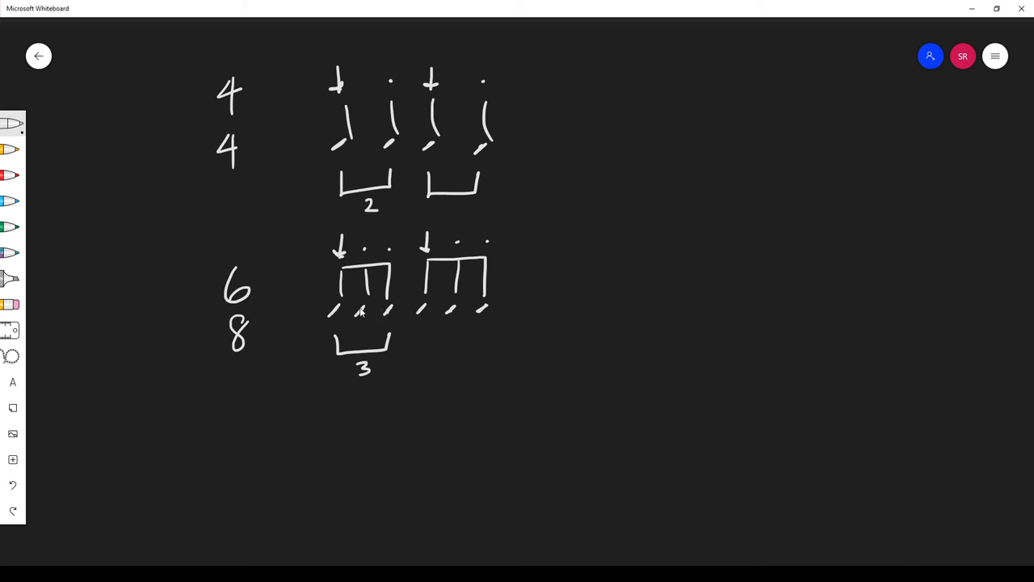
mouse_move(246, 136)
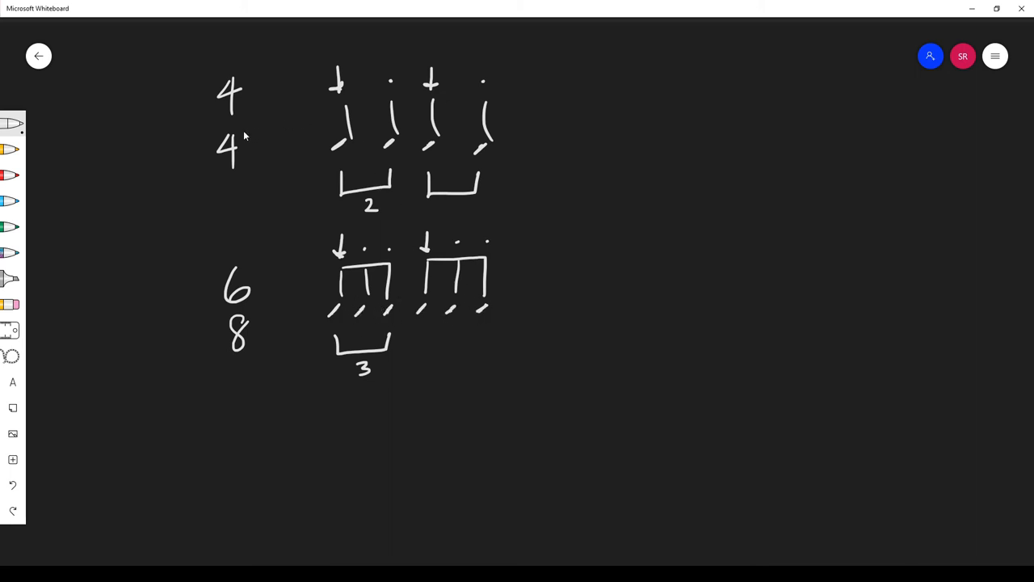
mouse_move(440, 171)
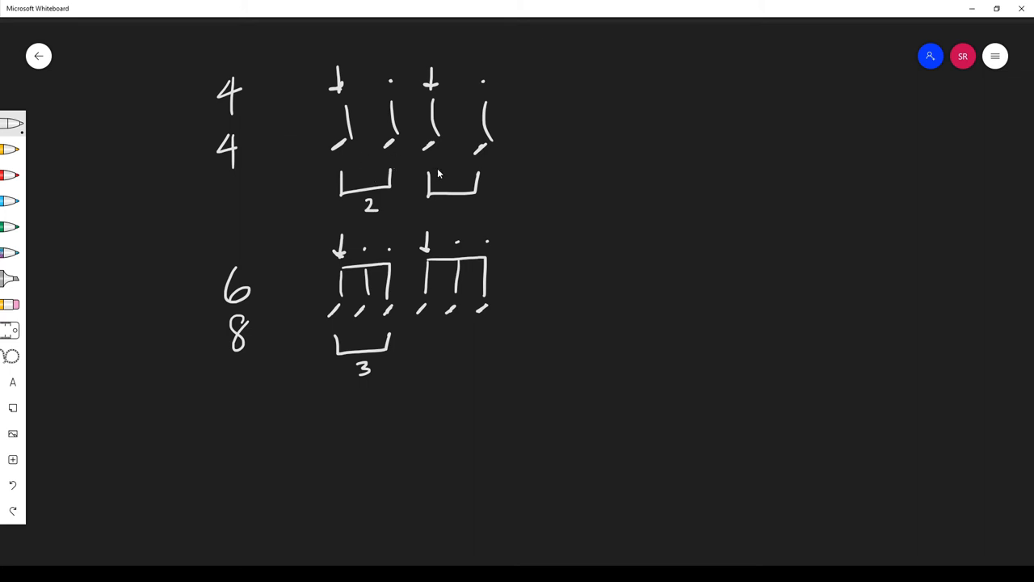
mouse_move(260, 306)
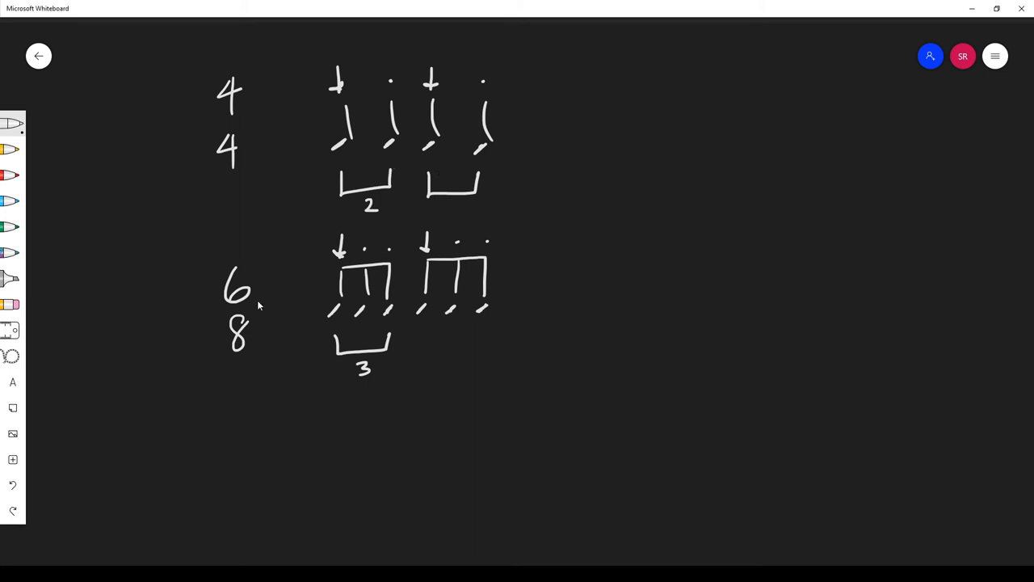
mouse_move(254, 309)
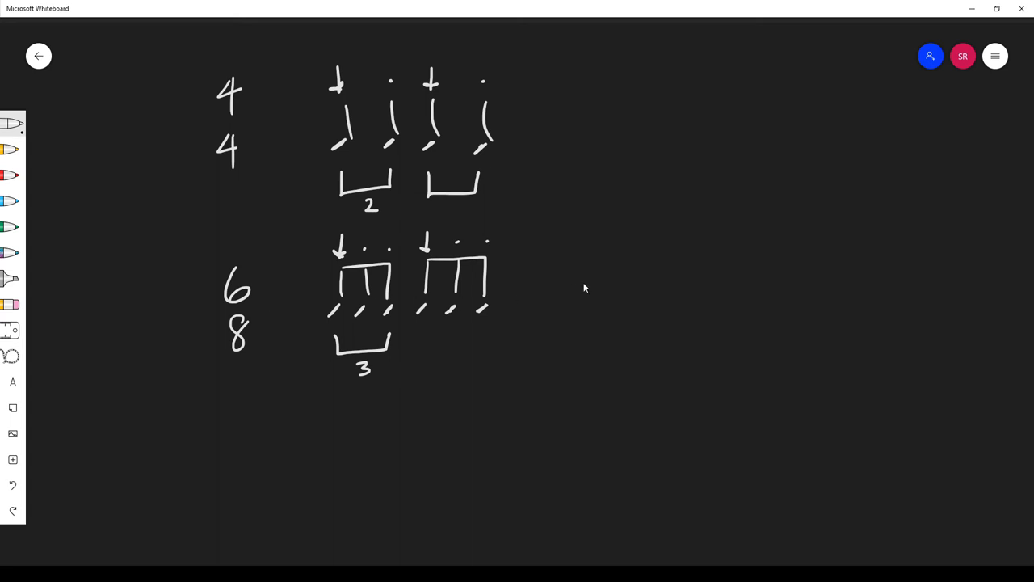
- Handwrite the 6/8, 9/8, 12/8 and 3/8 signatures in a row, circling the 3
drag(565, 266, 582, 327)
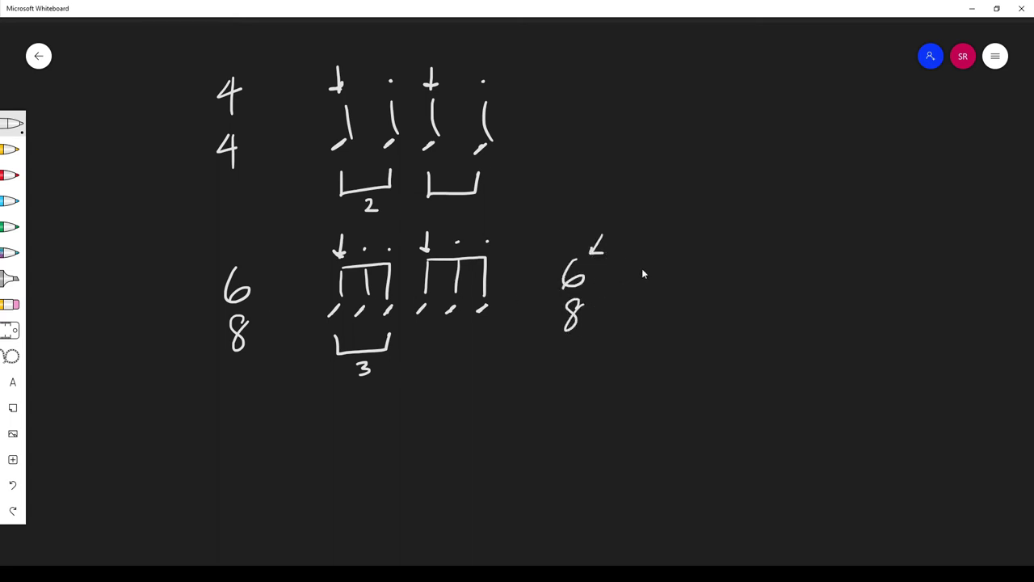
drag(638, 258, 638, 323)
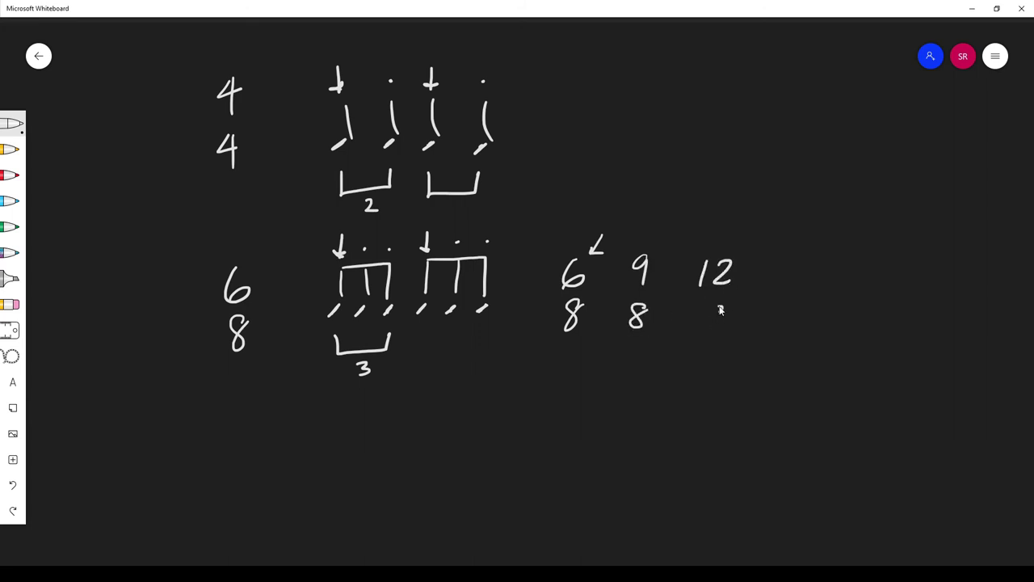
drag(703, 307, 731, 331)
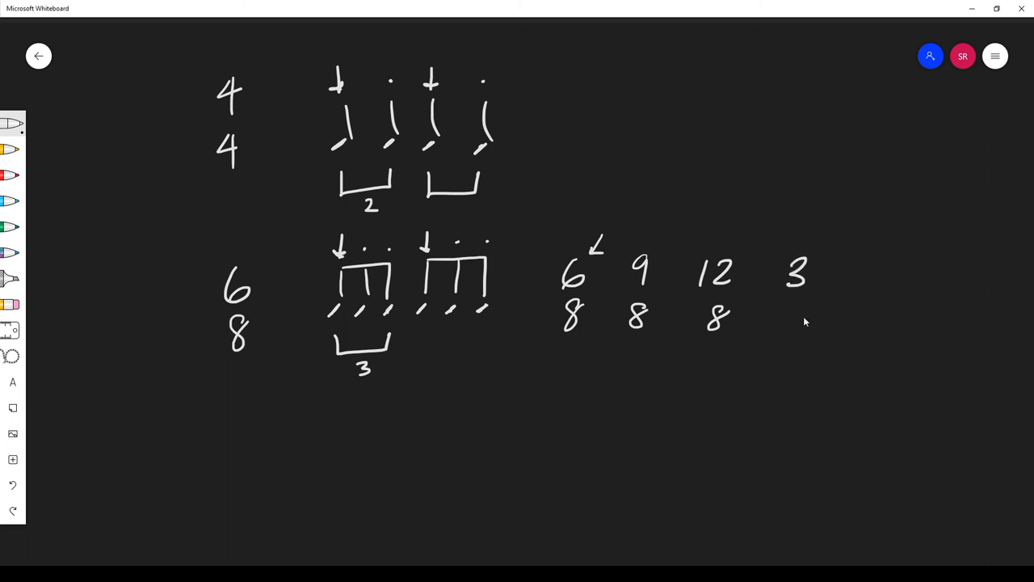
drag(787, 302, 803, 327)
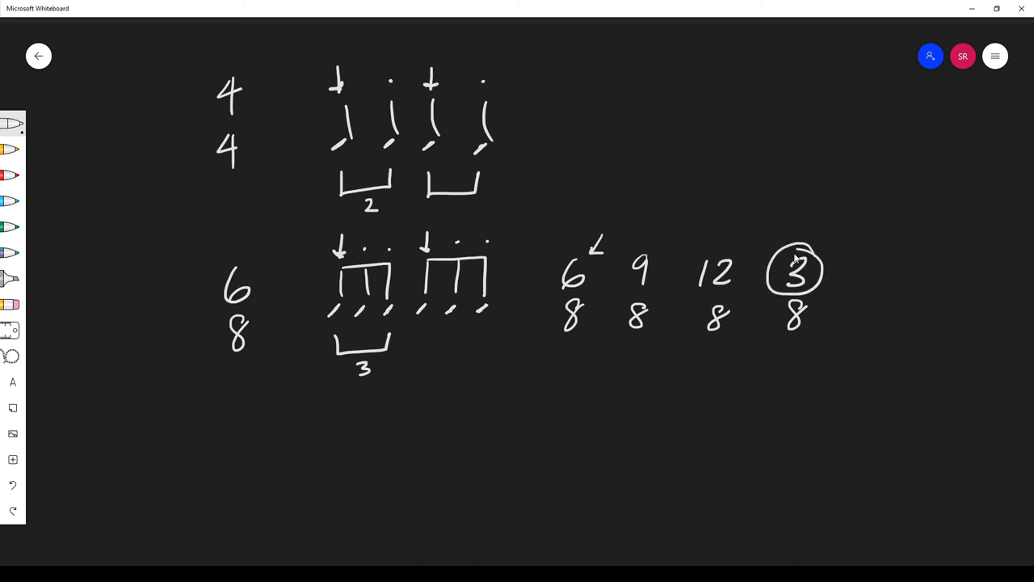
drag(654, 81, 671, 150)
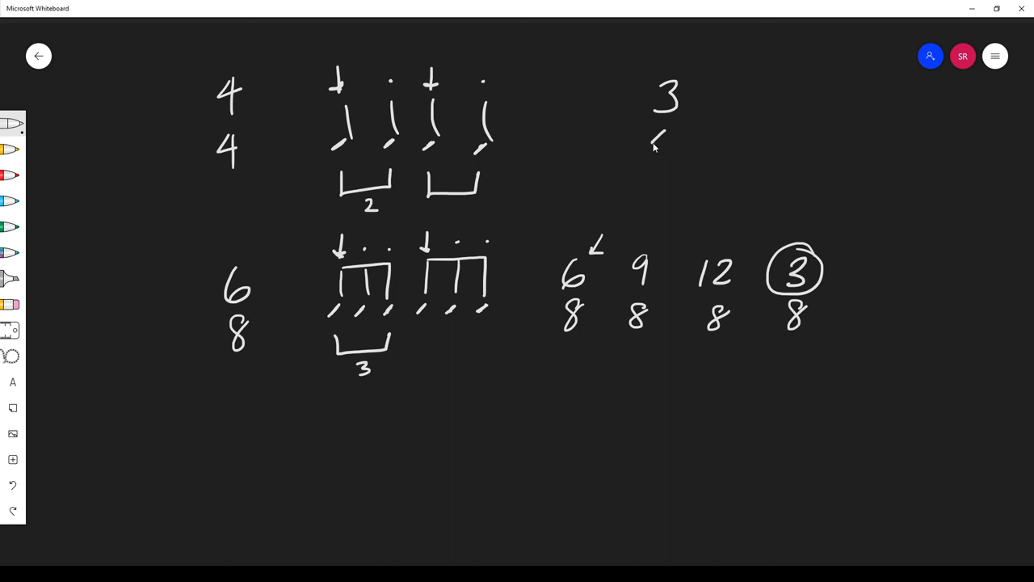
- Finish writing 3 over 4 in the upper right beside the 4/4 example
drag(654, 133, 675, 154)
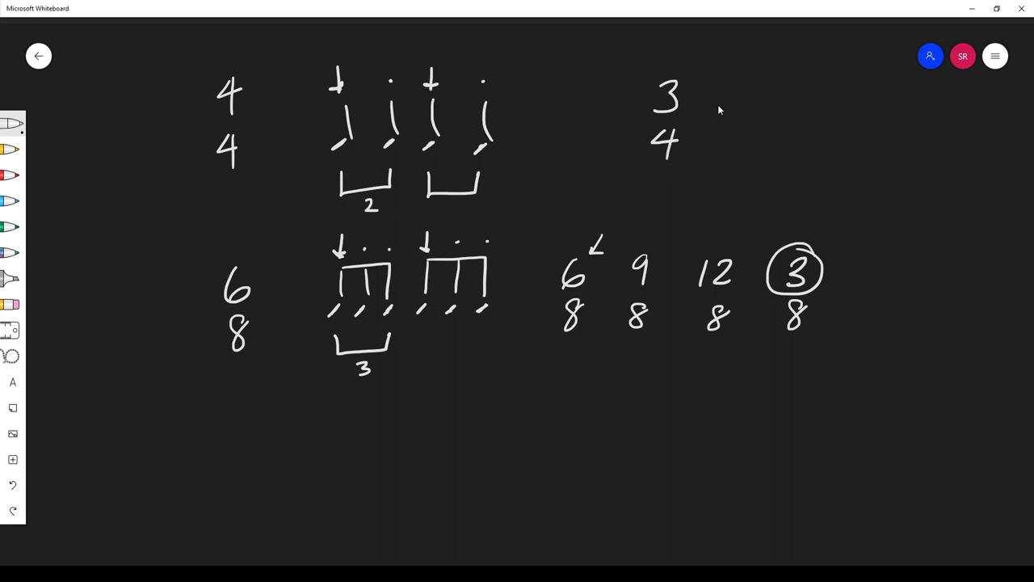
mouse_move(599, 279)
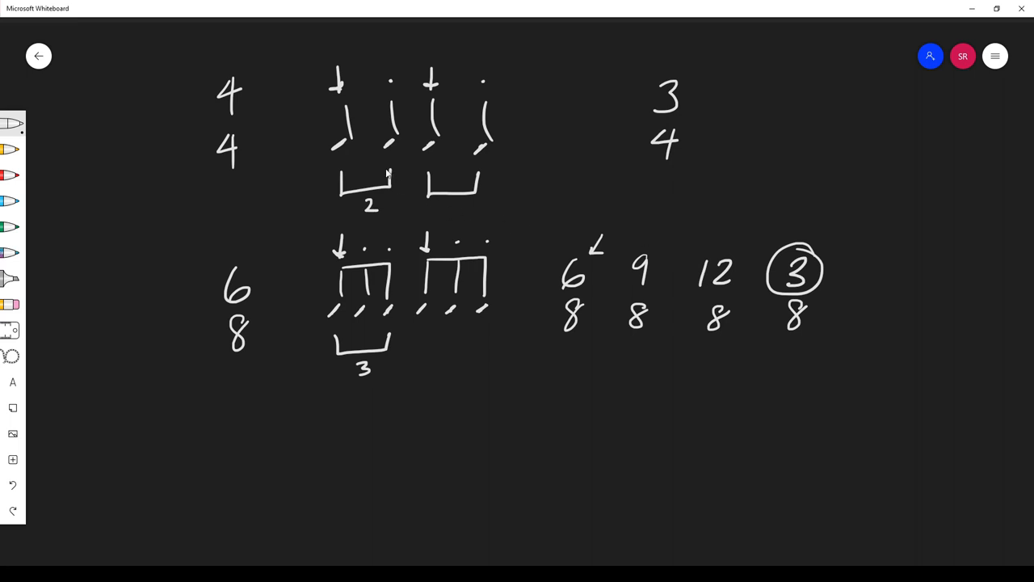
mouse_move(356, 146)
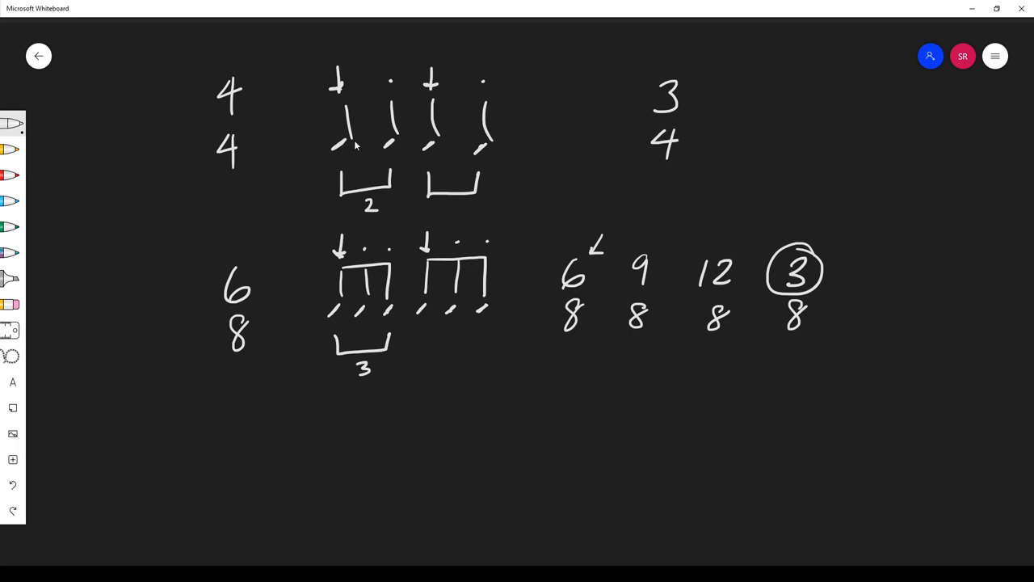
mouse_move(352, 291)
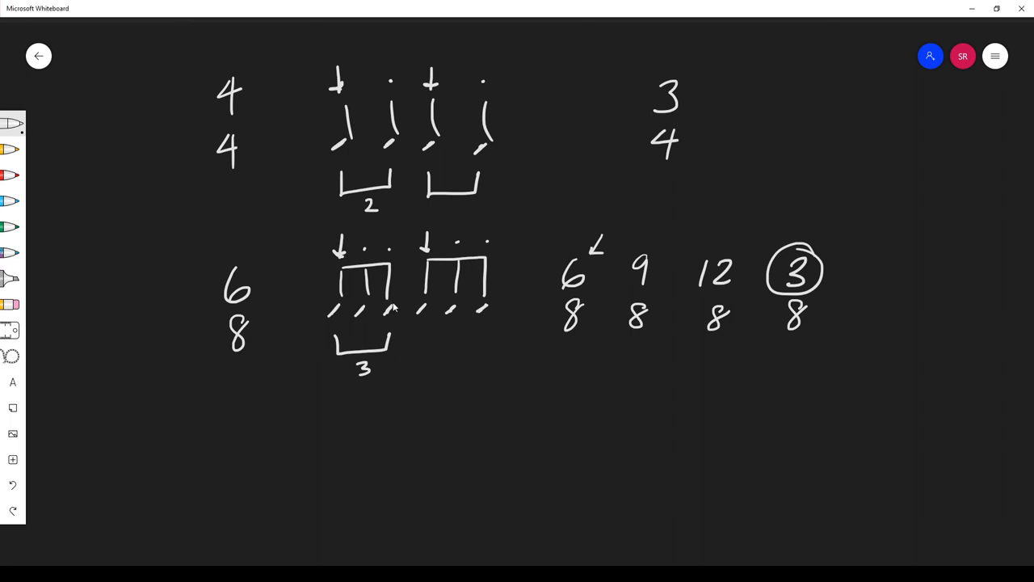
mouse_move(584, 287)
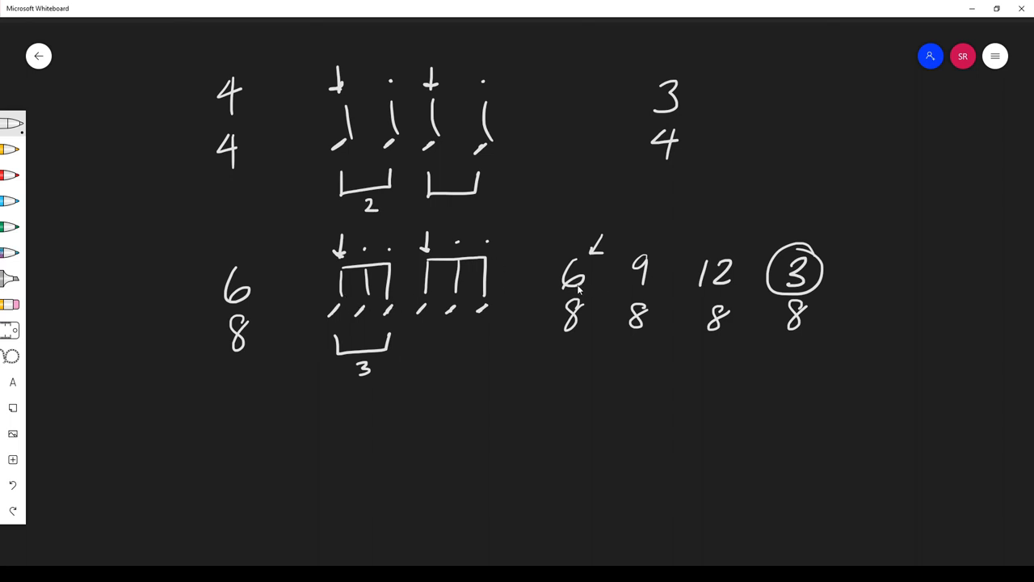
mouse_move(710, 280)
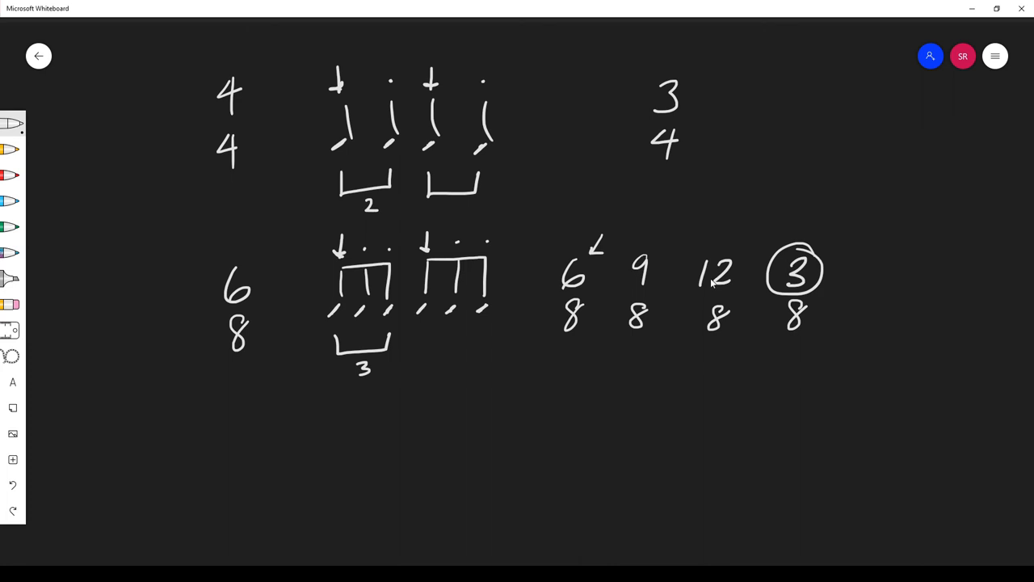
mouse_move(703, 275)
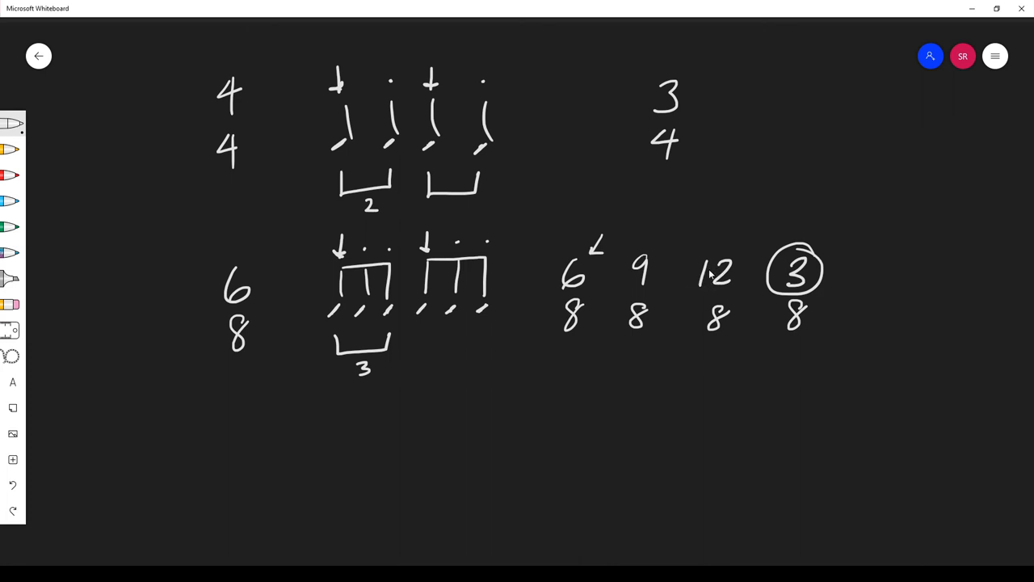
mouse_move(715, 262)
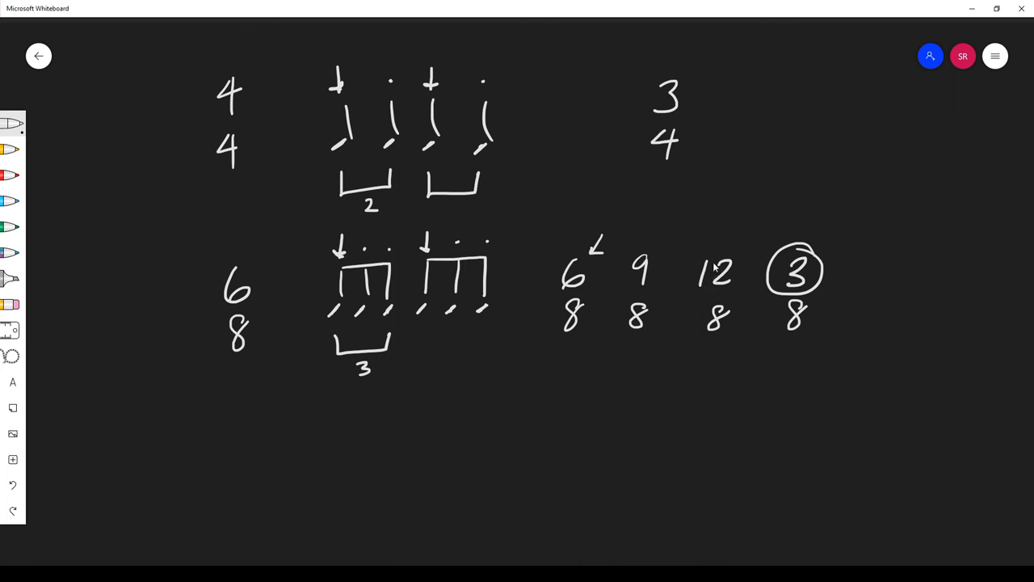